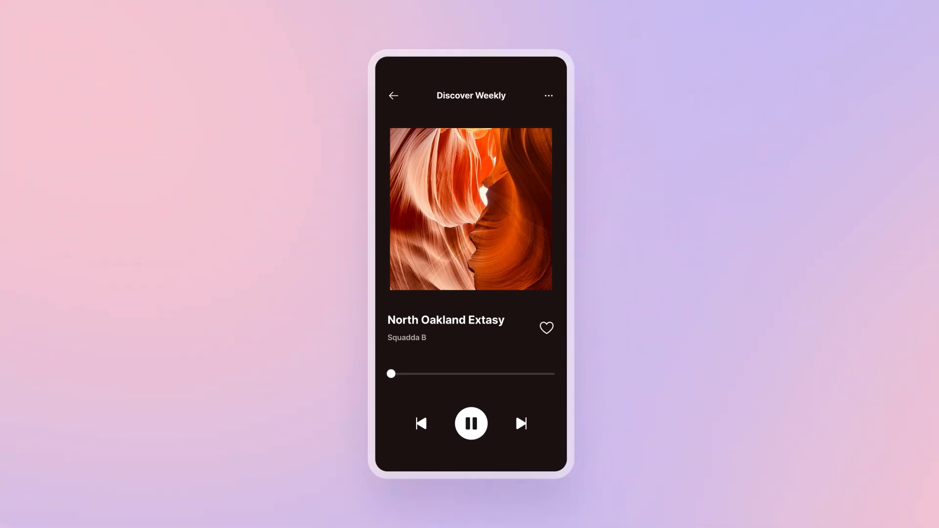
- Nudge the knob partway along the progress bar while reviewing the play/pause tap trigger
drag(391, 374, 453, 376)
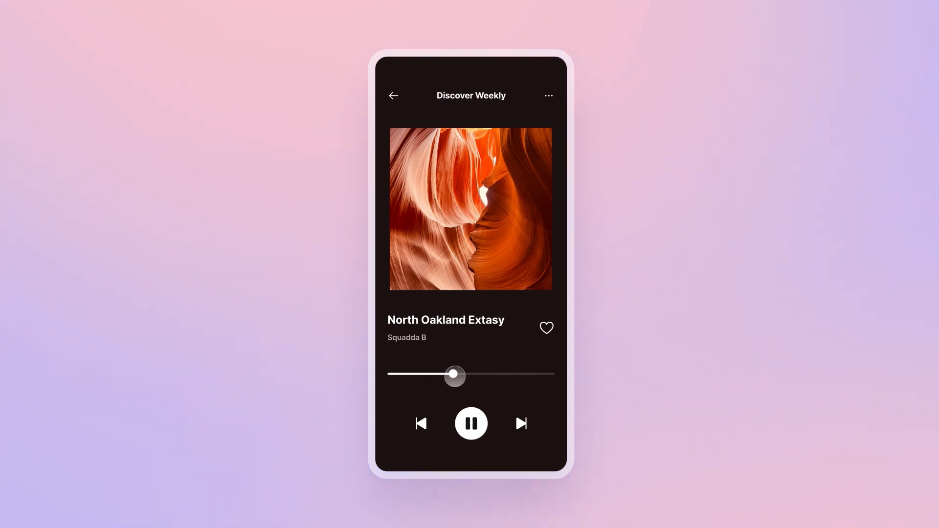
drag(454, 374, 465, 374)
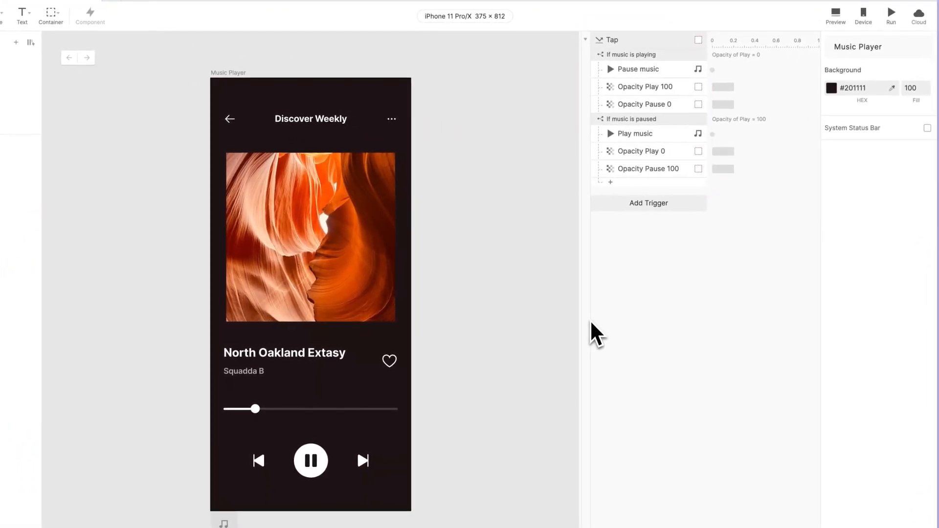
click(835, 12)
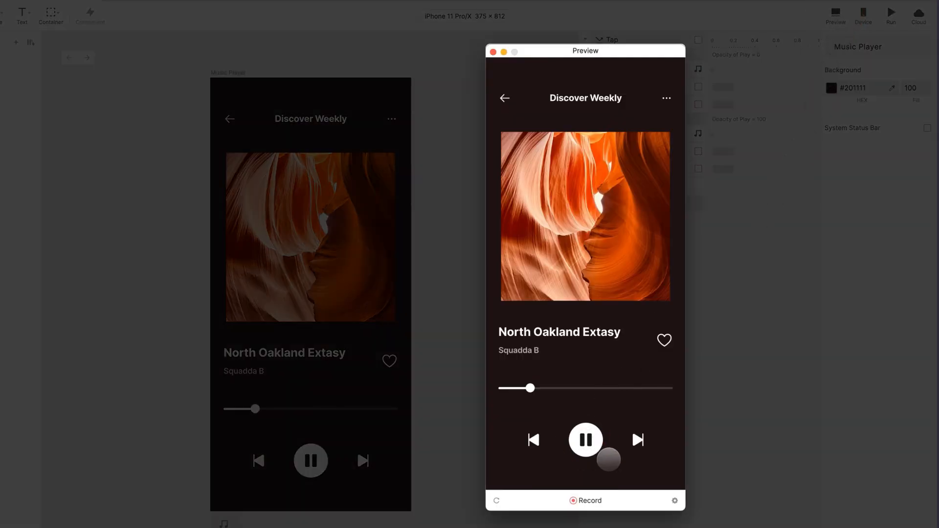
click(585, 439)
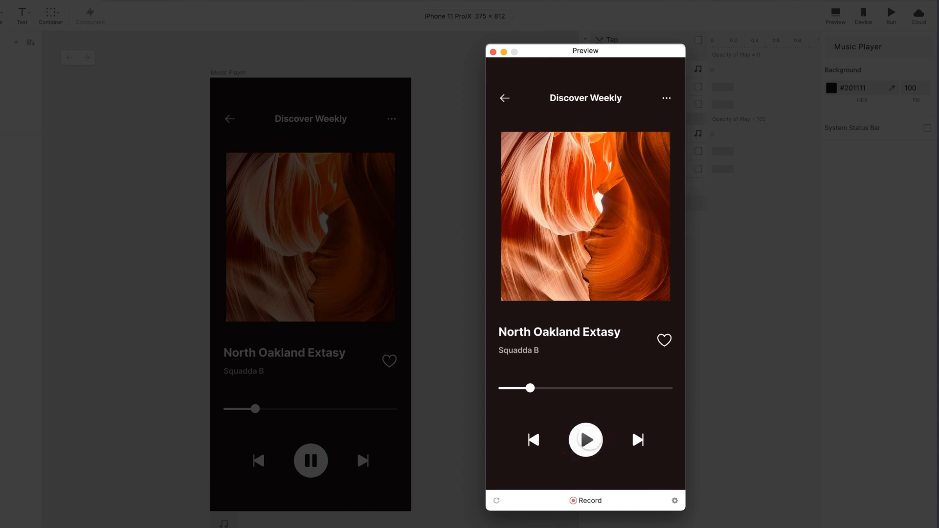
click(585, 440)
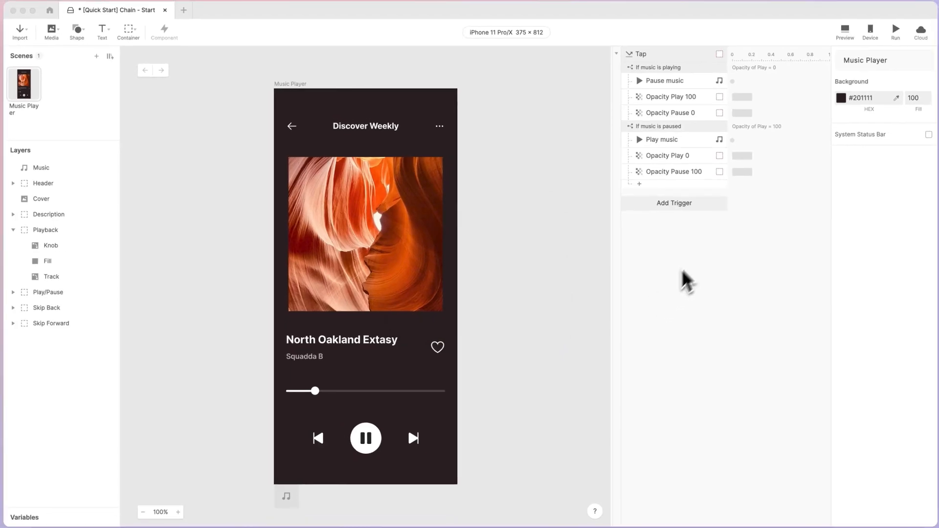
- Add a Chain trigger driven by the Music layer's Time, with a Move response beneath it
click(674, 203)
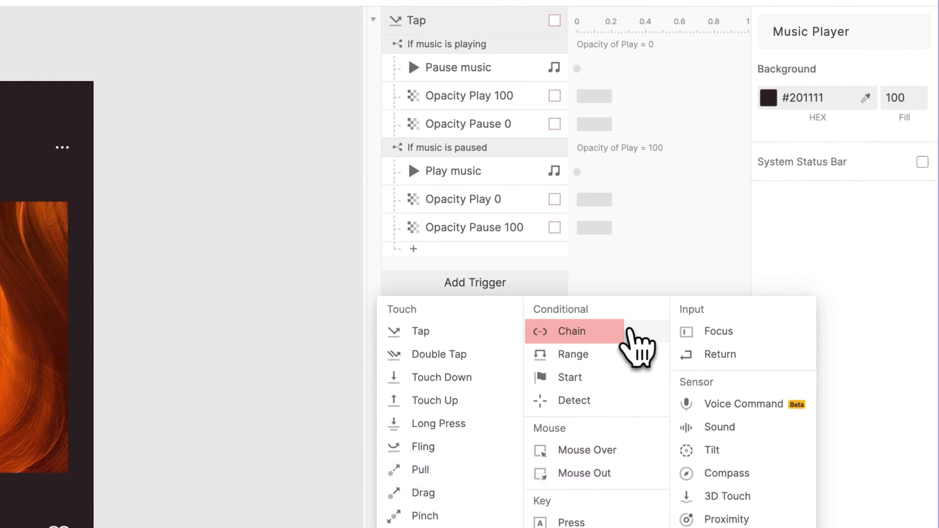
click(572, 331)
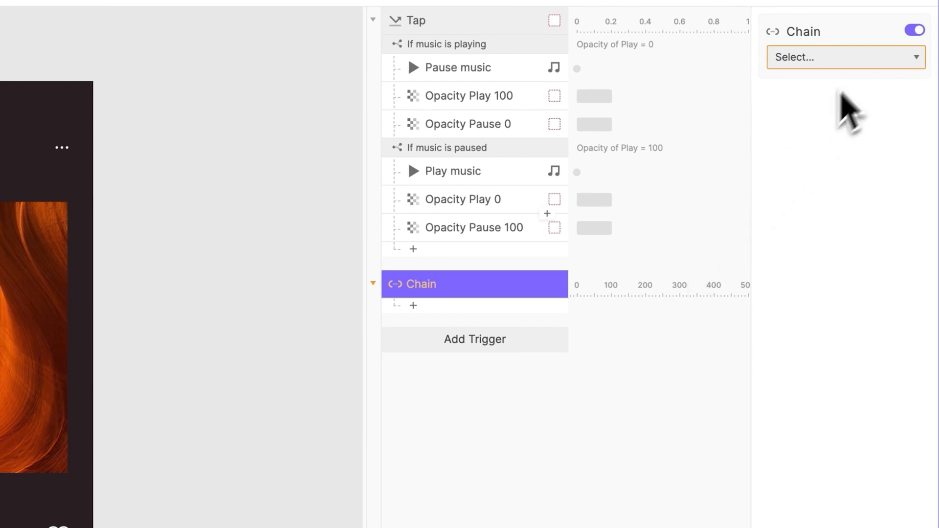
click(844, 57)
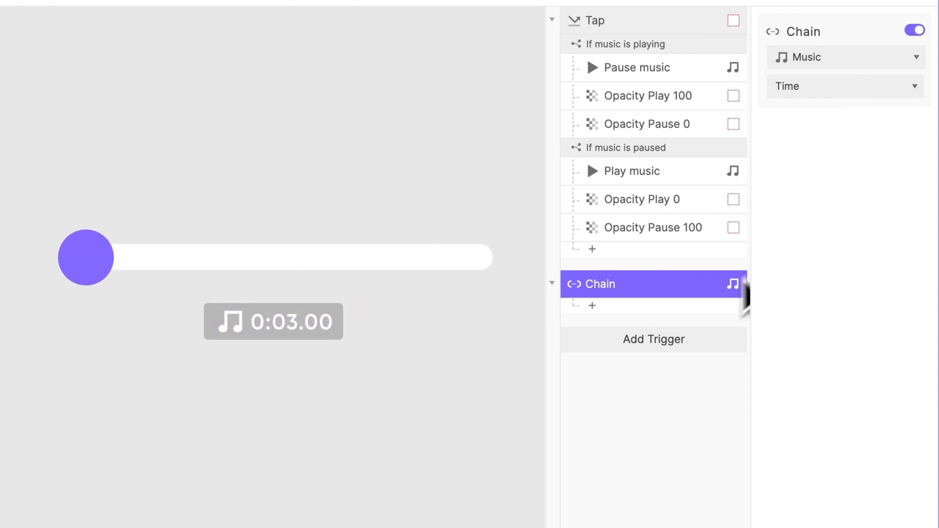
click(592, 305)
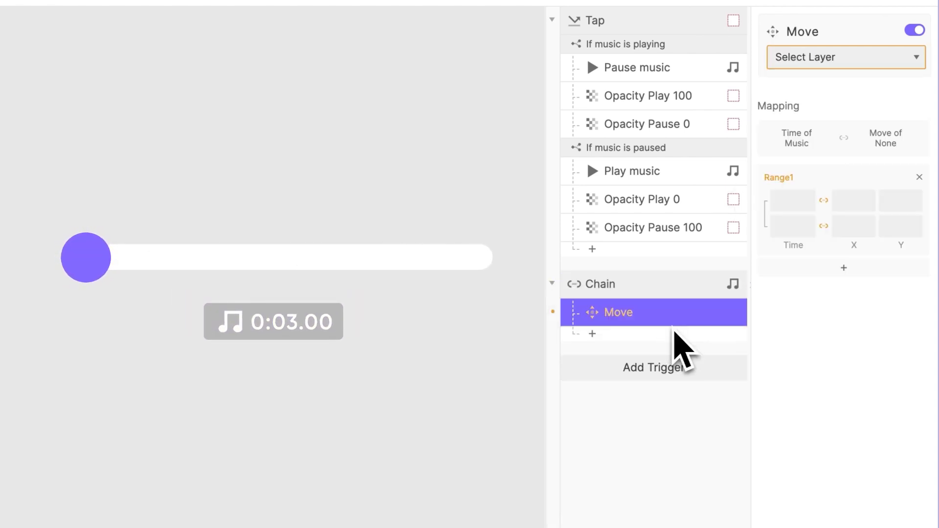
- Target the Move at the Knob and set its Time range 0:00.0 to 2:22.0, checking the music's length
click(844, 57)
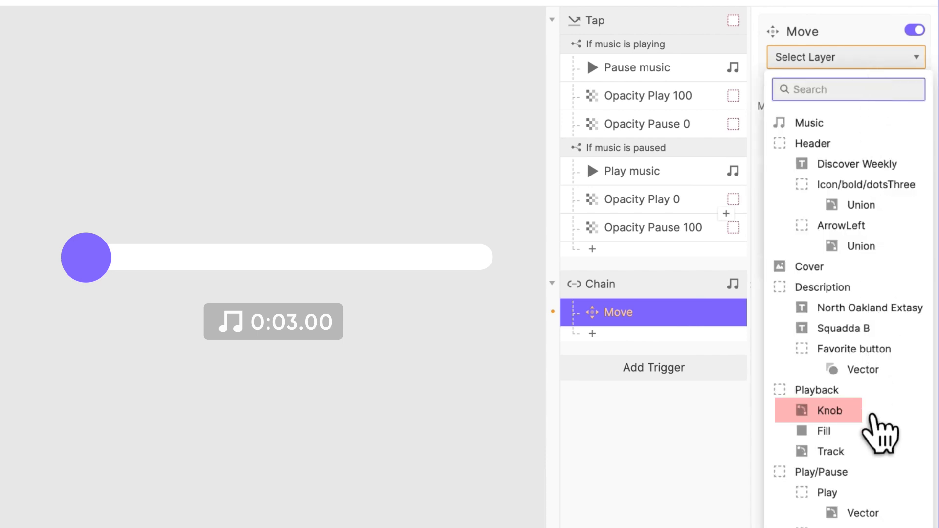
click(815, 410)
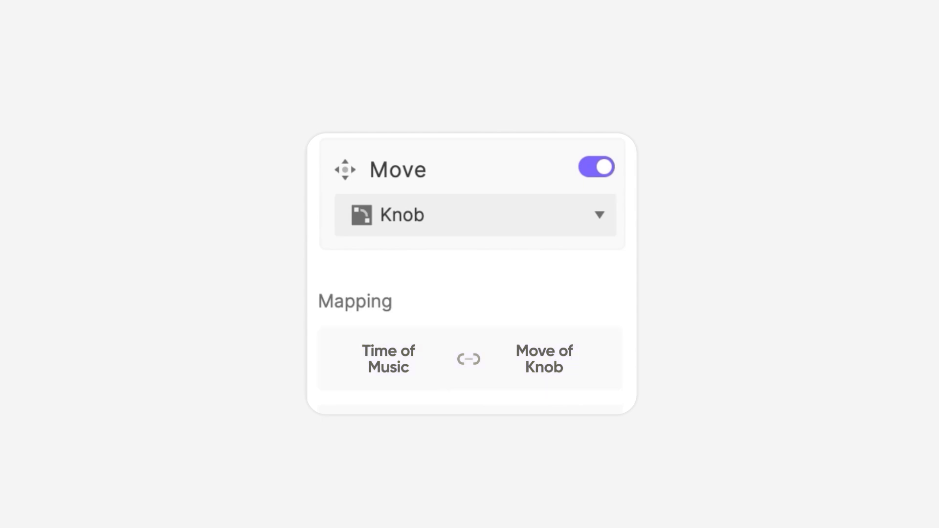
click(388, 358)
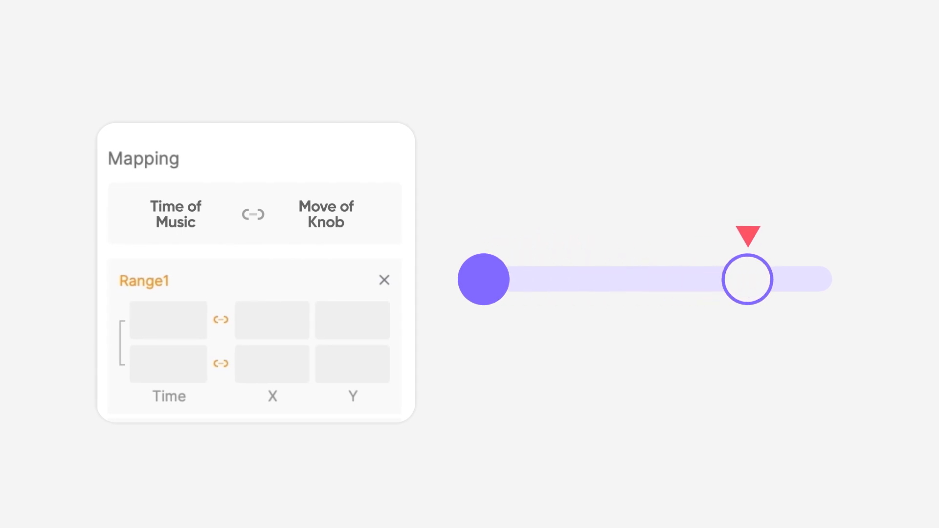
drag(747, 279, 819, 279)
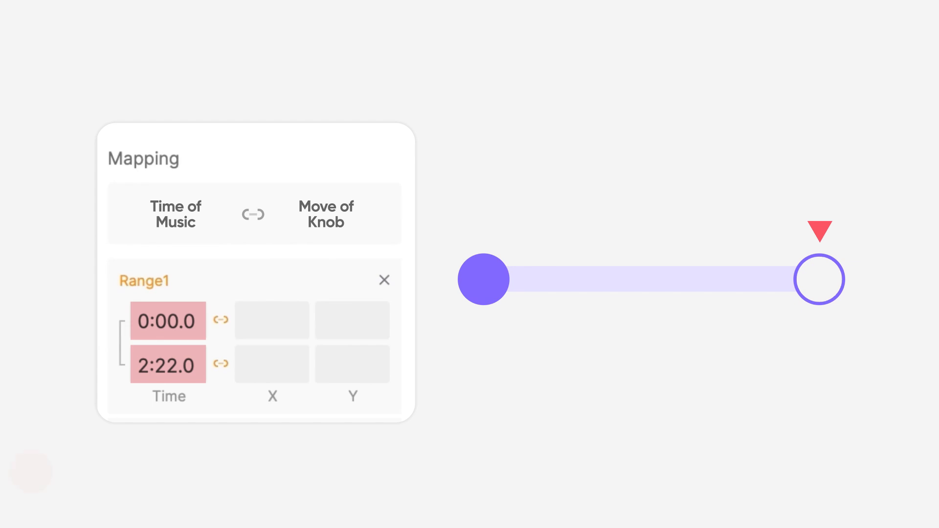
click(167, 361)
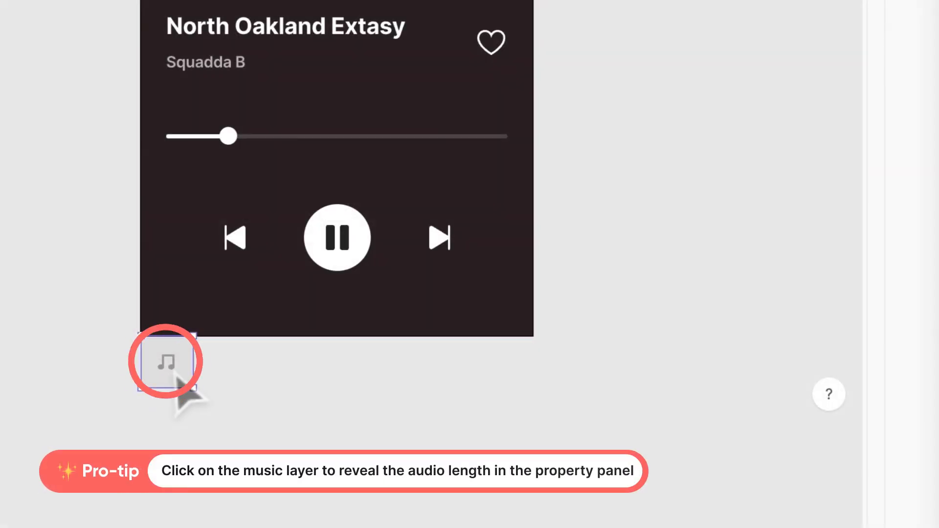
click(167, 361)
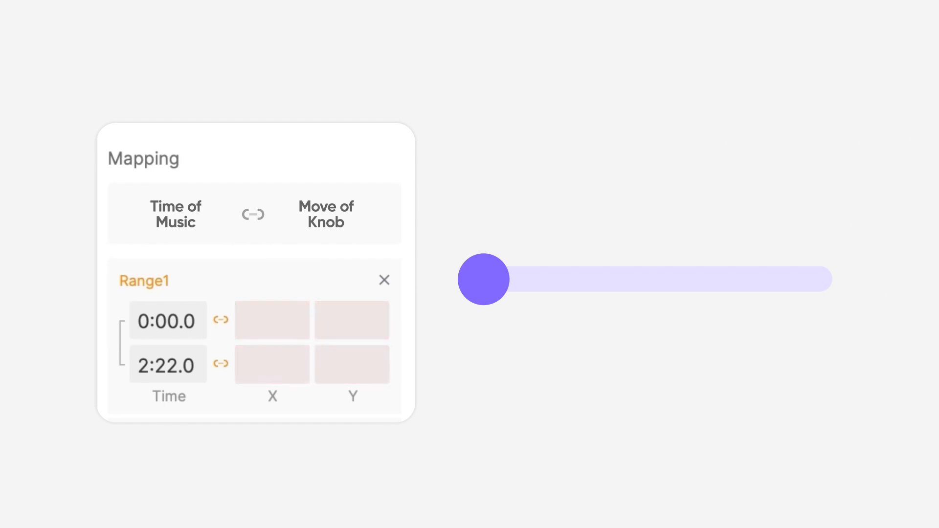
- Set Range1's Knob X from 0 to 327, leaving Y empty
drag(484, 279, 738, 279)
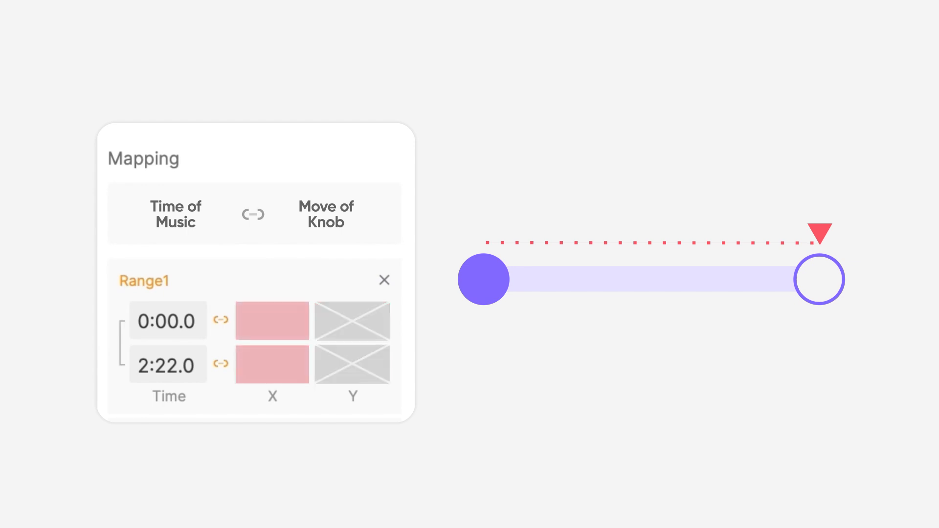
text(327)
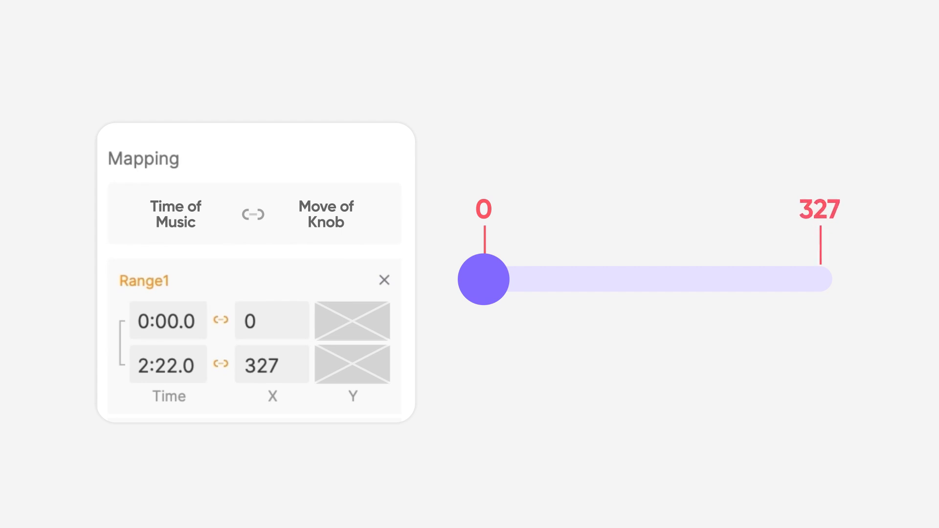
drag(482, 279, 738, 278)
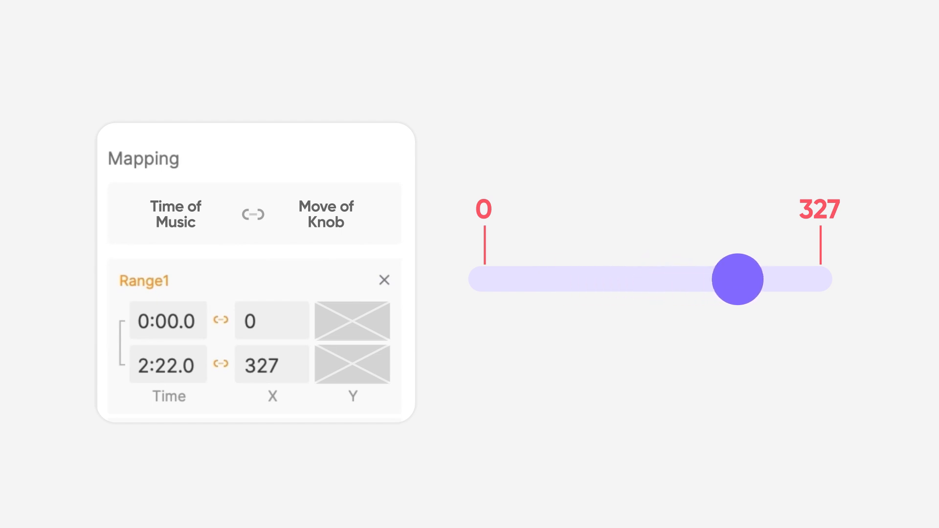
drag(738, 279, 559, 279)
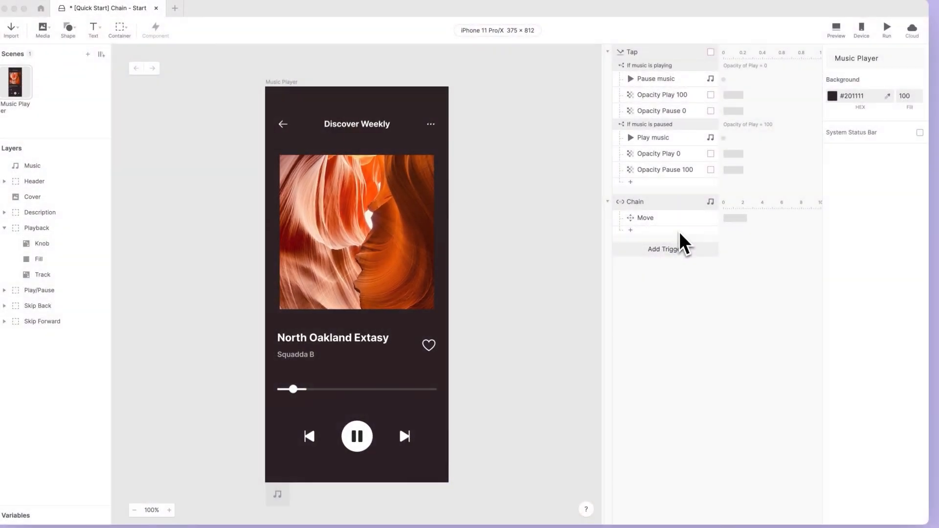
- Add a Scale response on the Fill, mapping its width 0 to 327 over 0:00.0–2:22.0
click(630, 230)
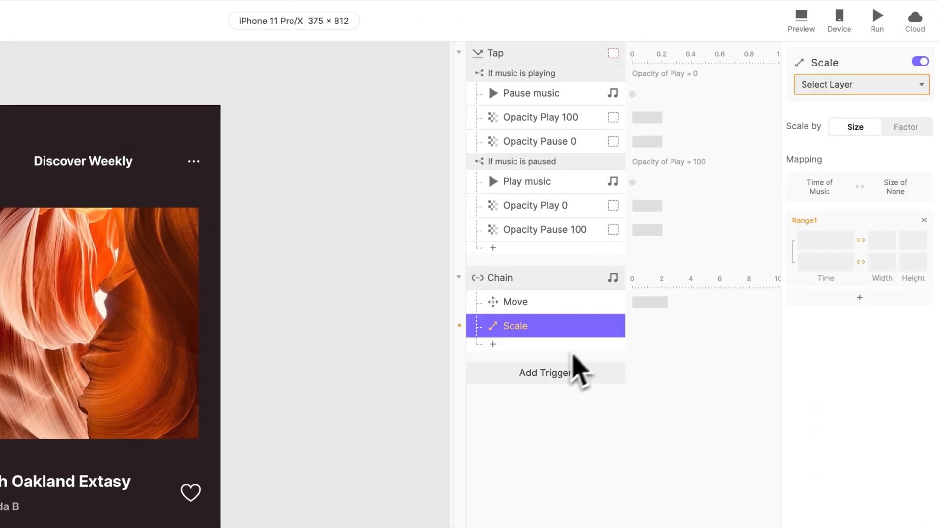
click(861, 84)
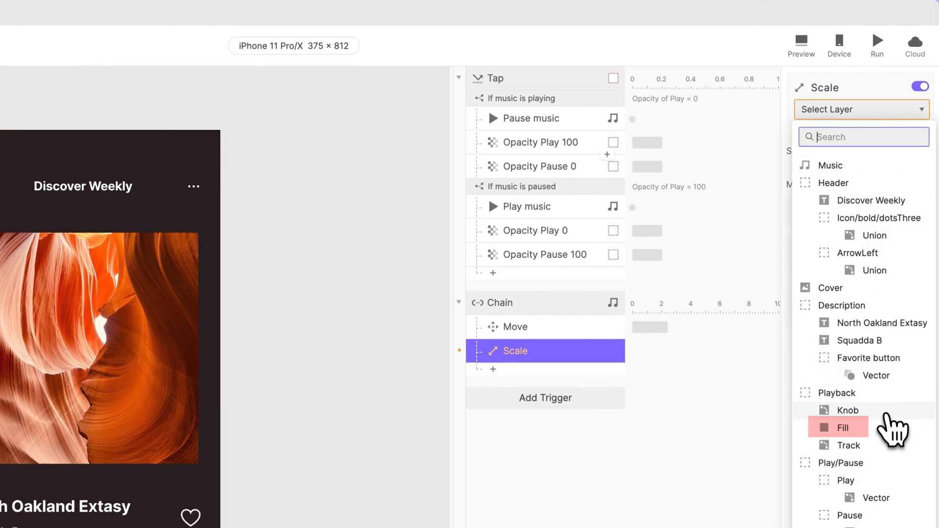
click(841, 428)
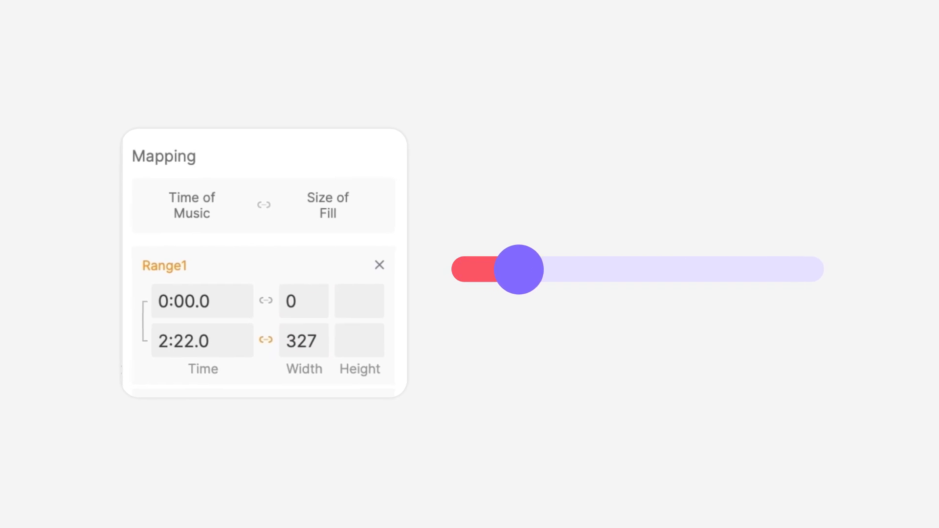
drag(522, 270, 586, 270)
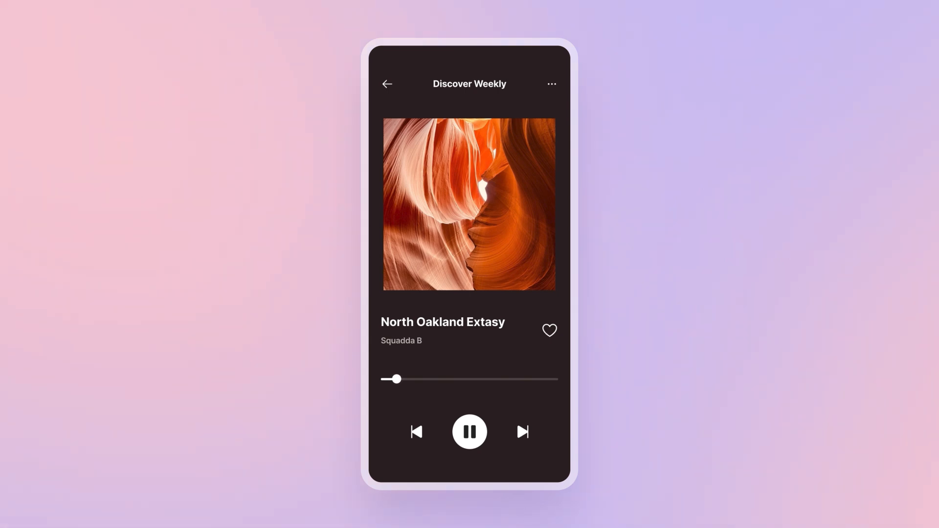
click(470, 431)
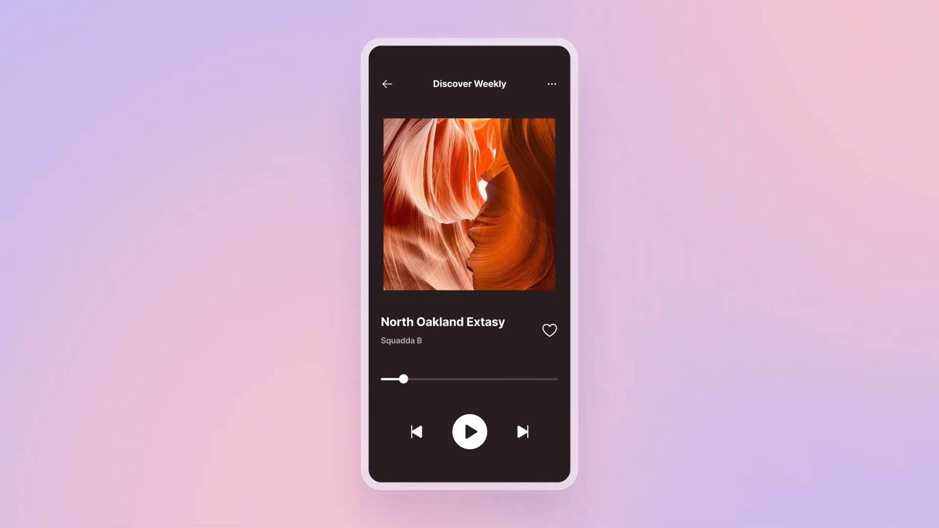
drag(405, 380, 432, 380)
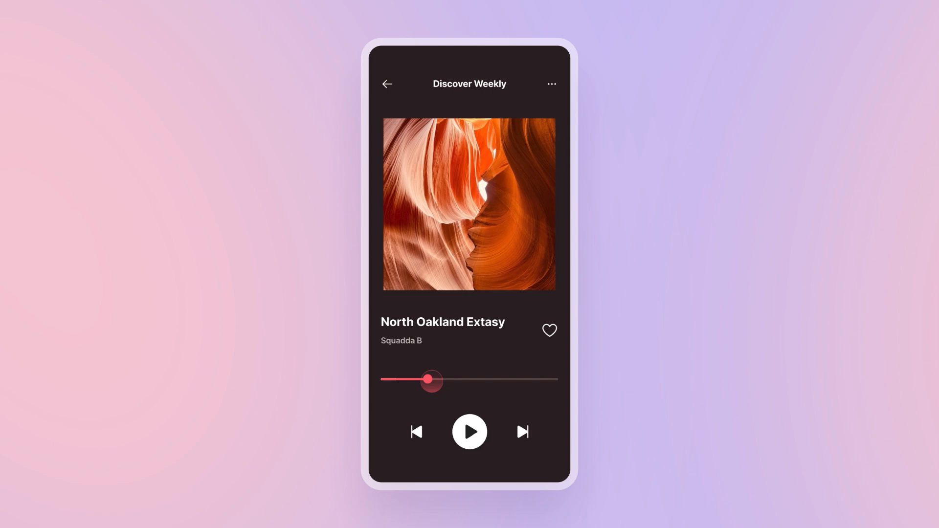
drag(431, 380, 425, 380)
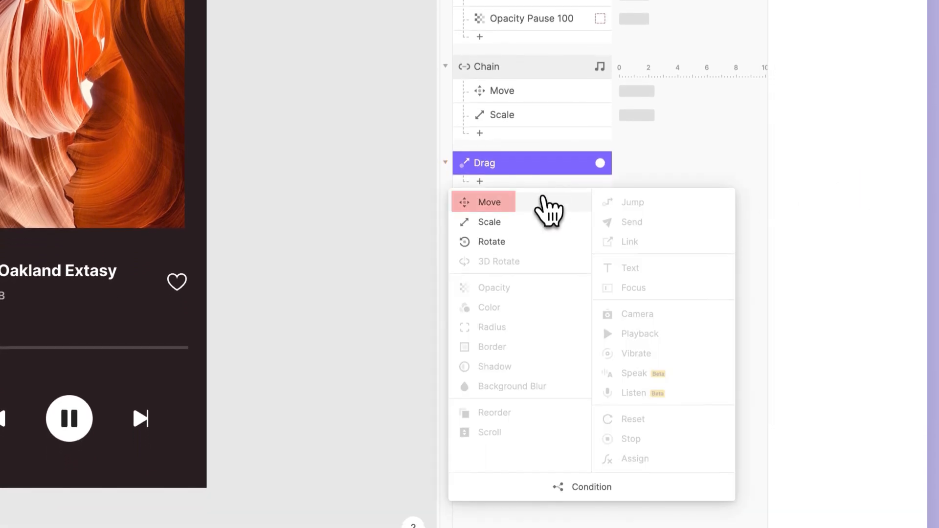
- Add a Move on the Knob under Drag, horizontal only with a custom limit of 0 to 327
click(489, 201)
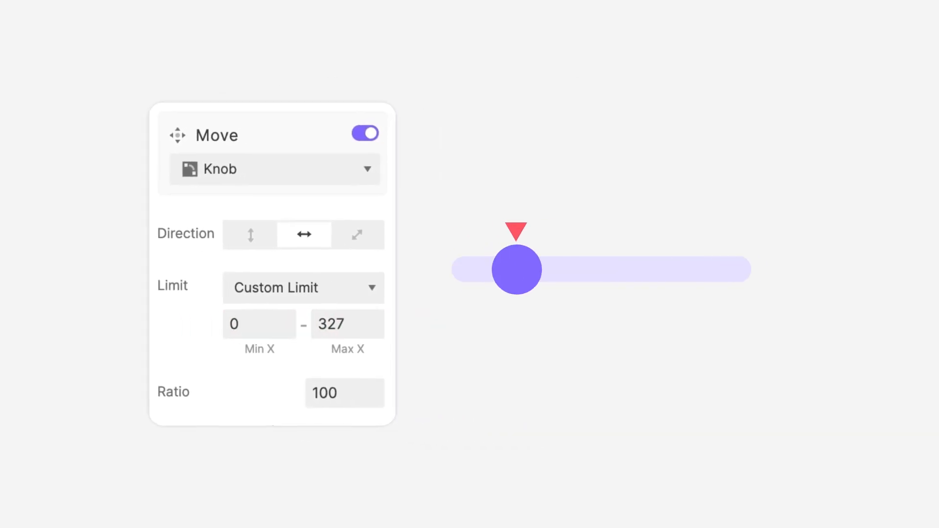
drag(517, 269, 580, 269)
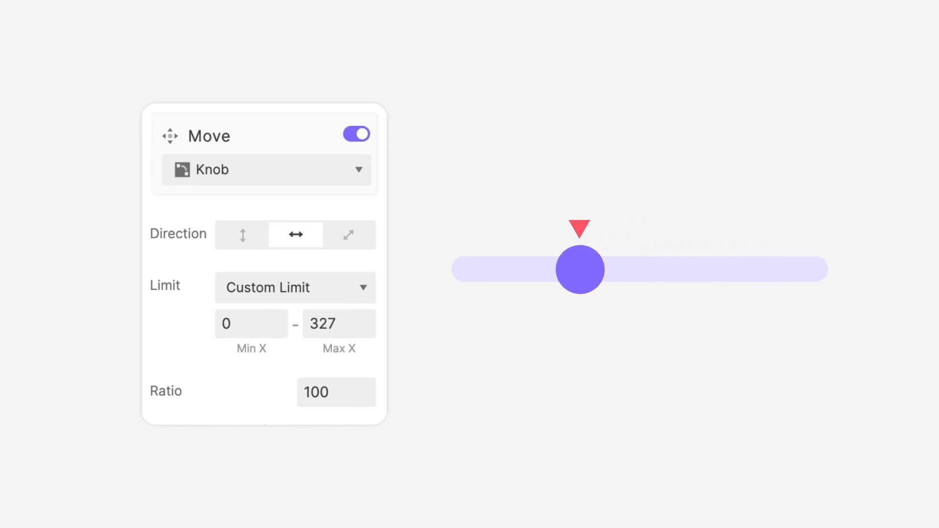
drag(580, 269, 730, 269)
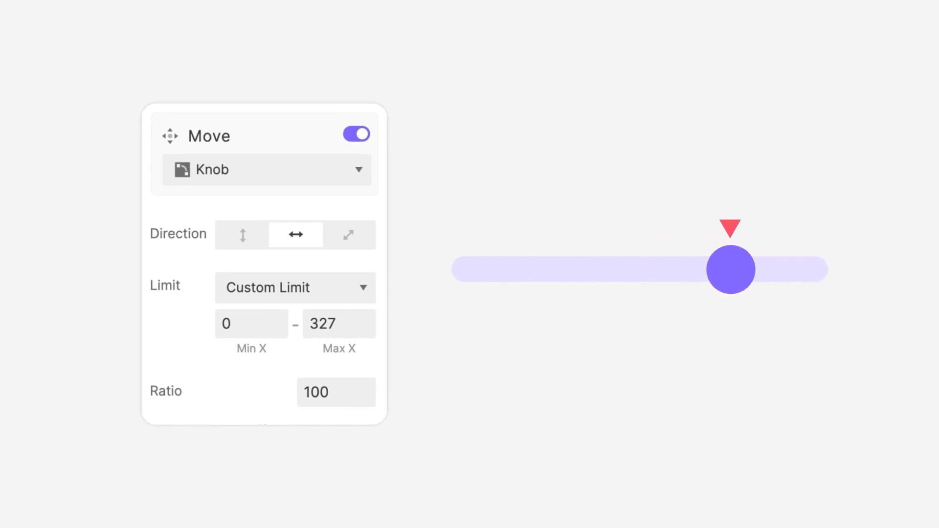
drag(730, 269, 744, 269)
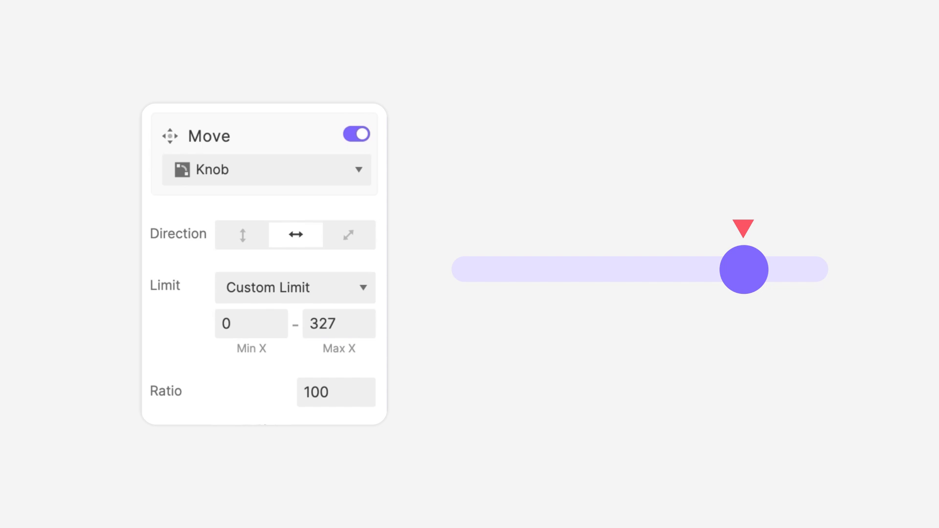
drag(744, 269, 665, 269)
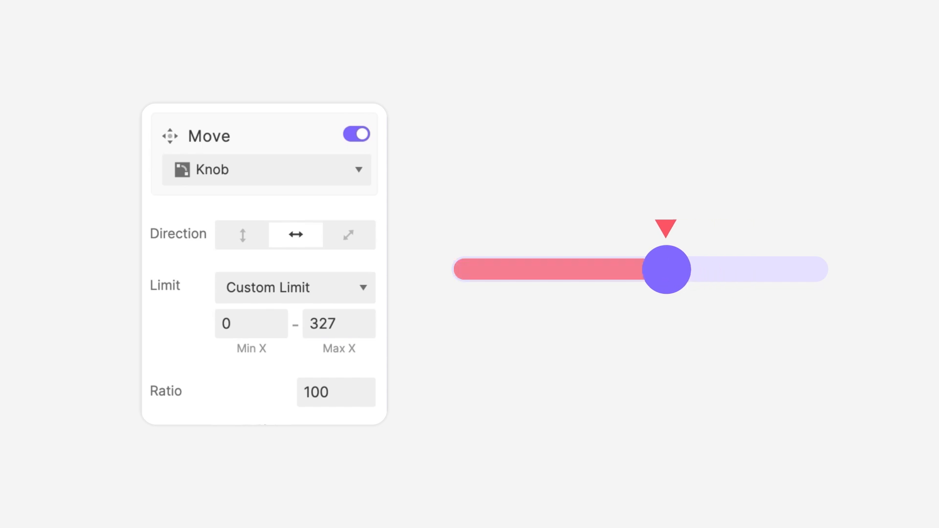
drag(665, 271, 674, 270)
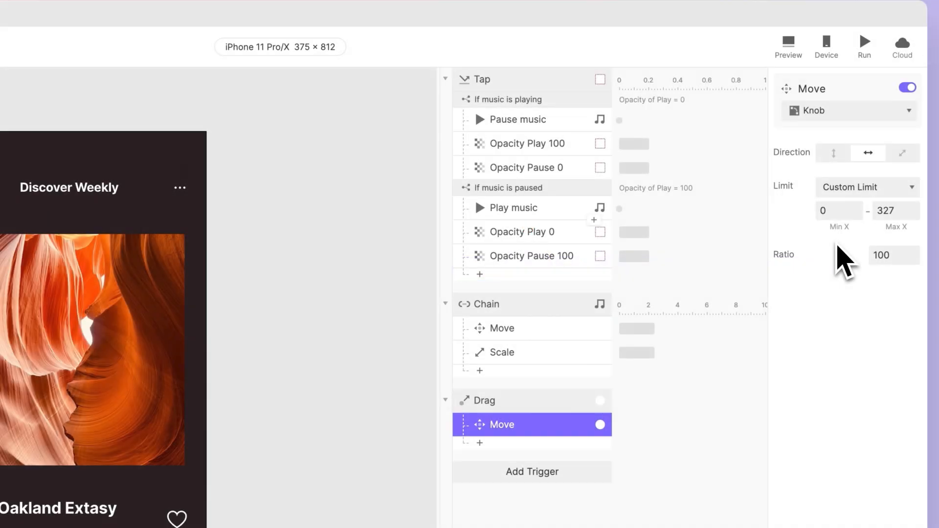
click(532, 472)
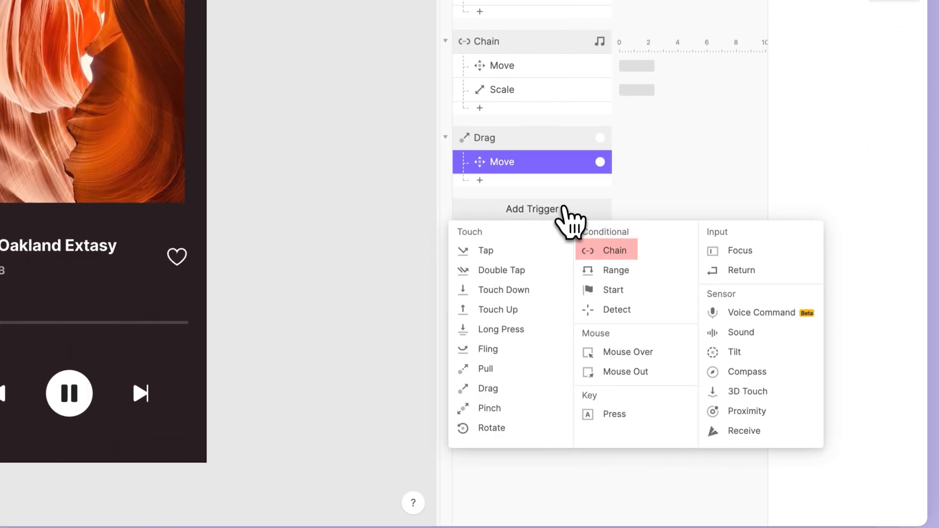
- Add a second Chain trigger holding a Scale response that targets the Fill layer
click(614, 251)
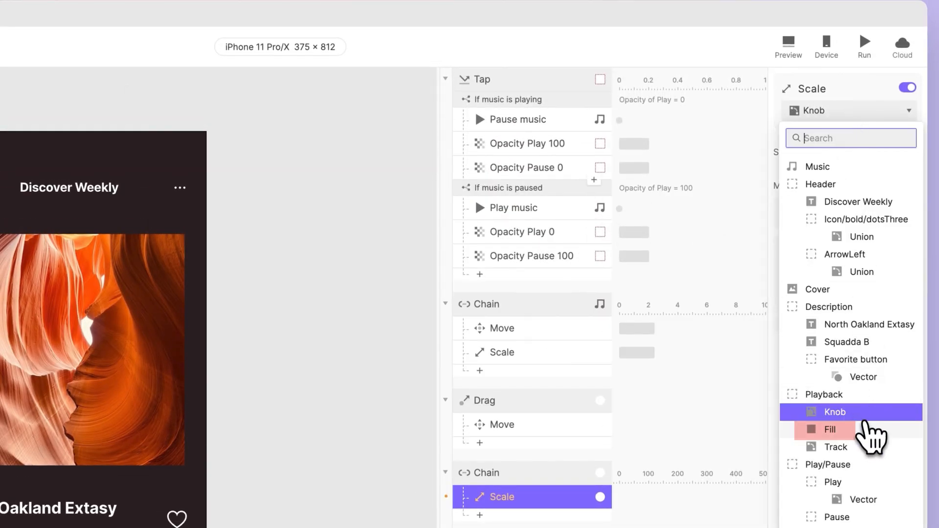
click(831, 429)
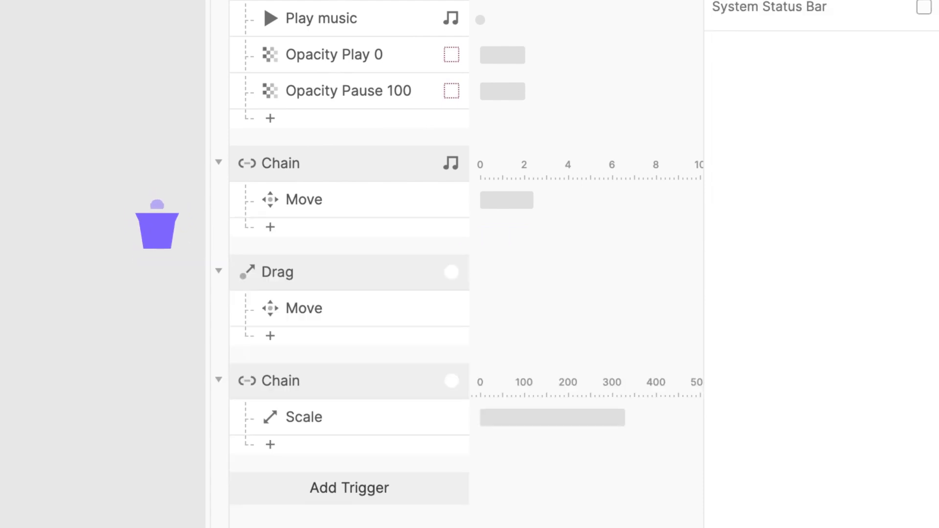
- Delete the Scale response under the first Chain, keeping only its Move
click(282, 380)
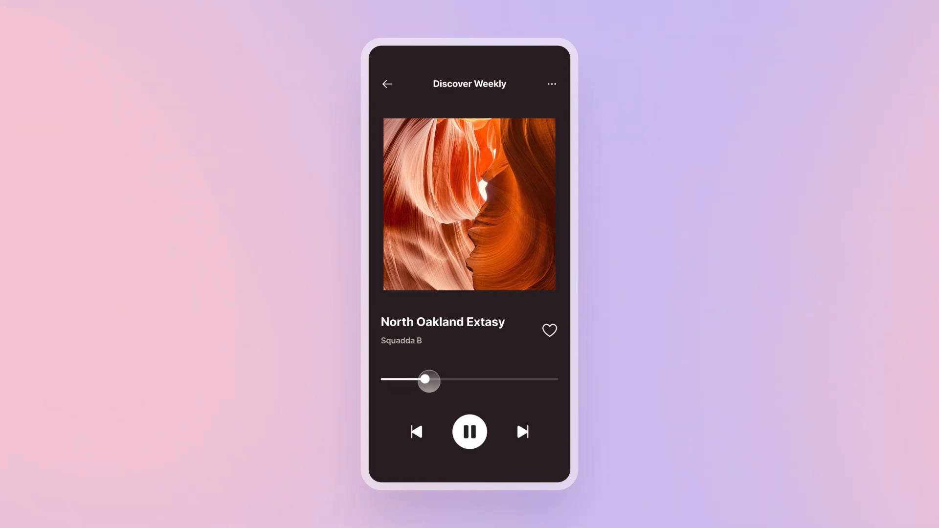
drag(429, 381, 387, 381)
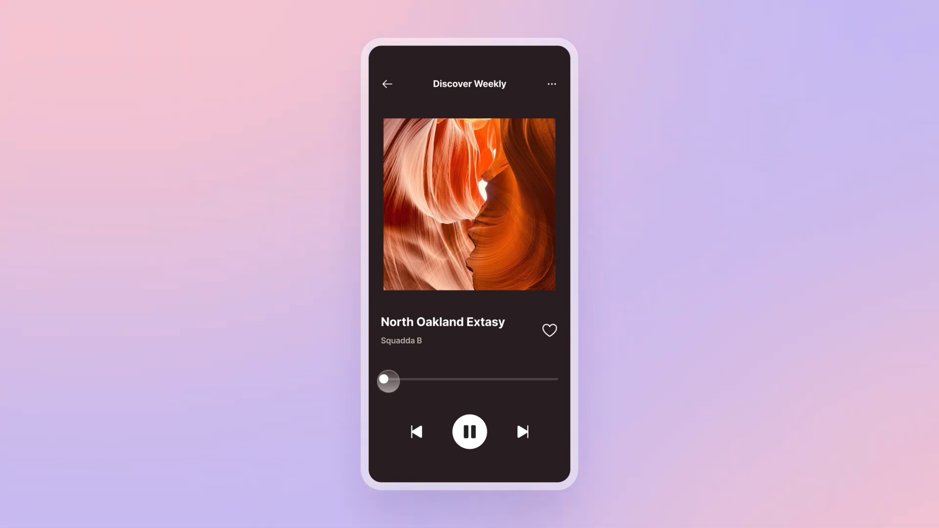
drag(387, 380, 437, 381)
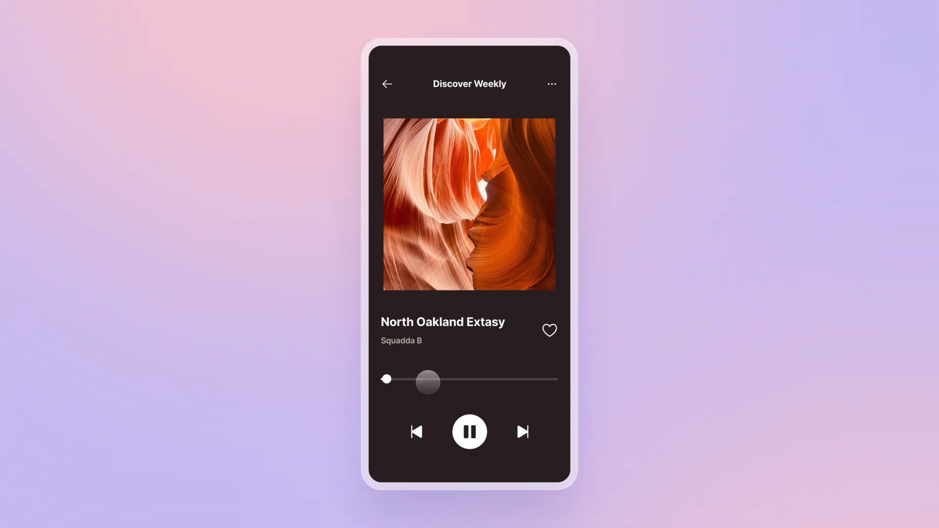
drag(428, 383, 398, 383)
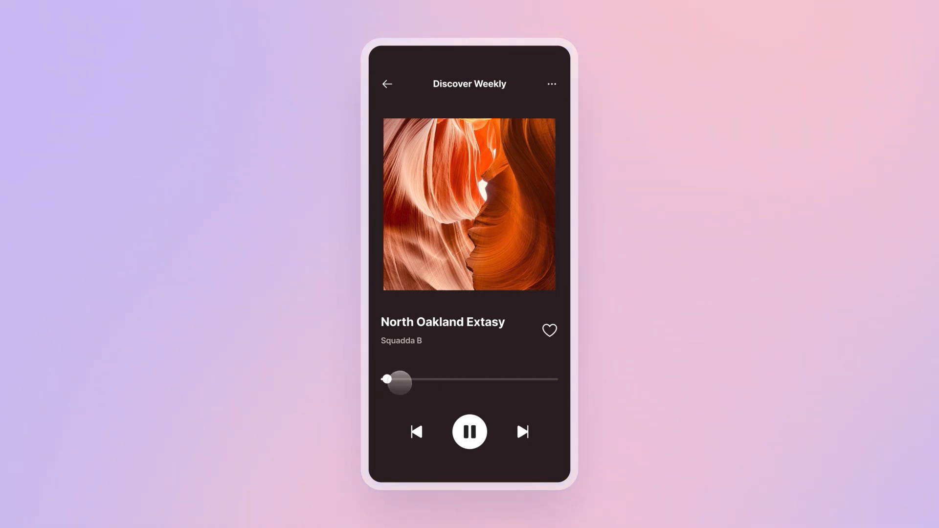
drag(386, 380, 390, 380)
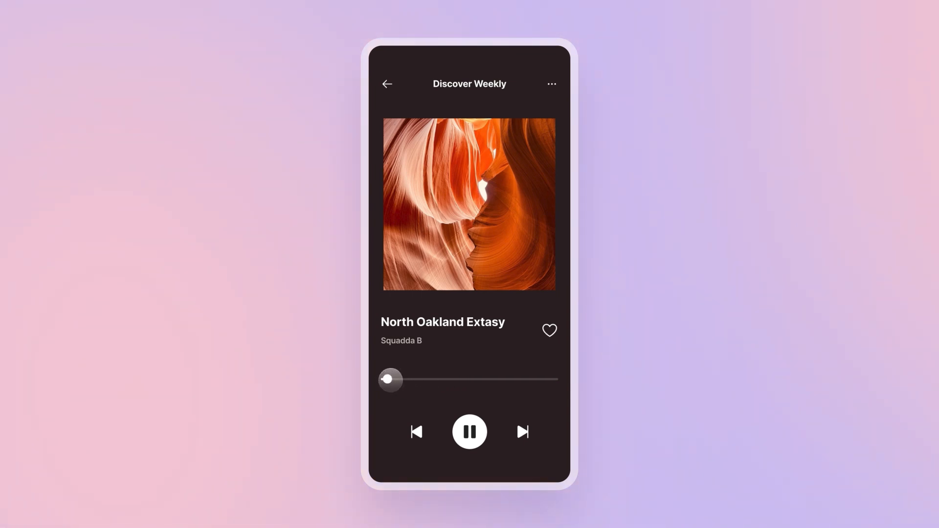
drag(390, 380, 451, 388)
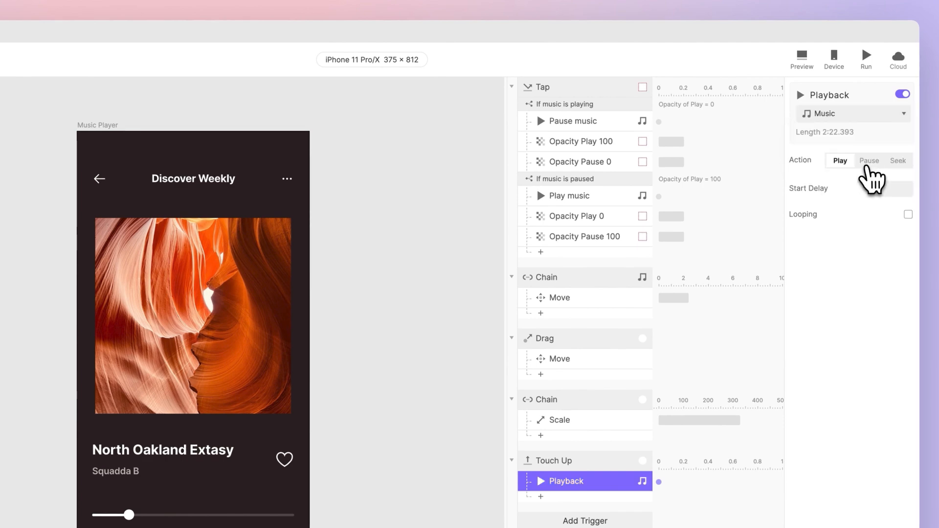
- Set the Touch Up Playback on Music to Seek, with the seek position given by a formula
click(897, 161)
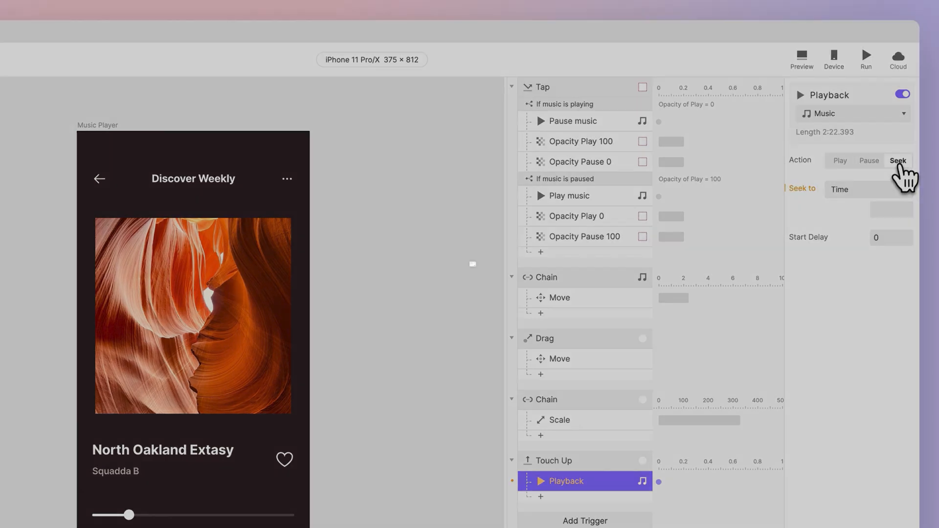
click(898, 161)
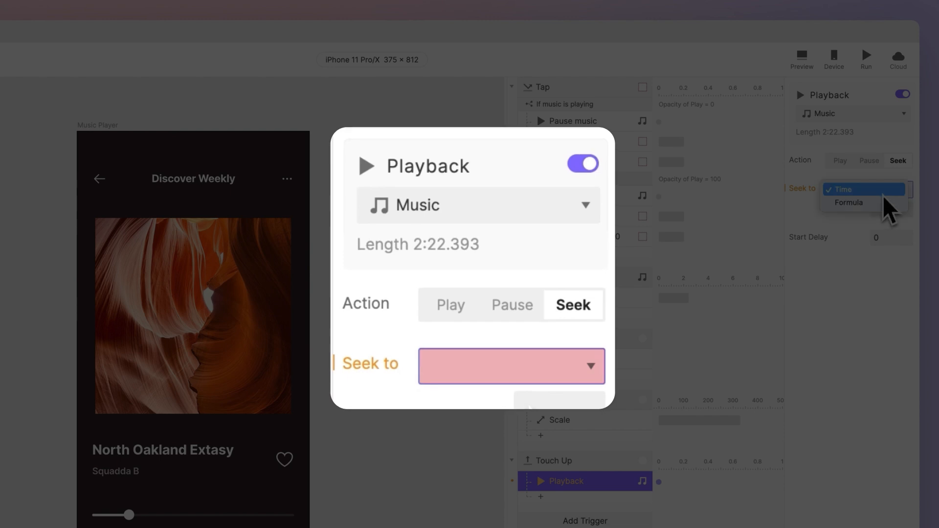
click(849, 203)
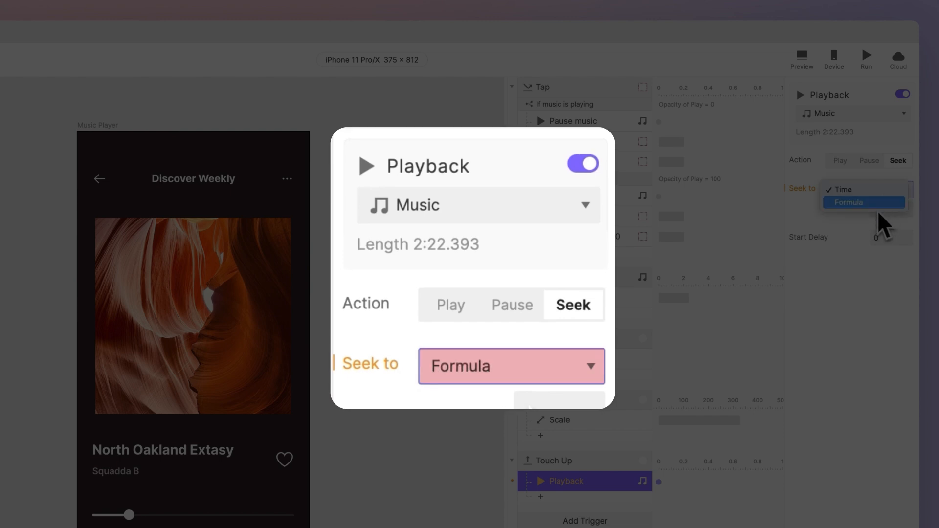
click(847, 202)
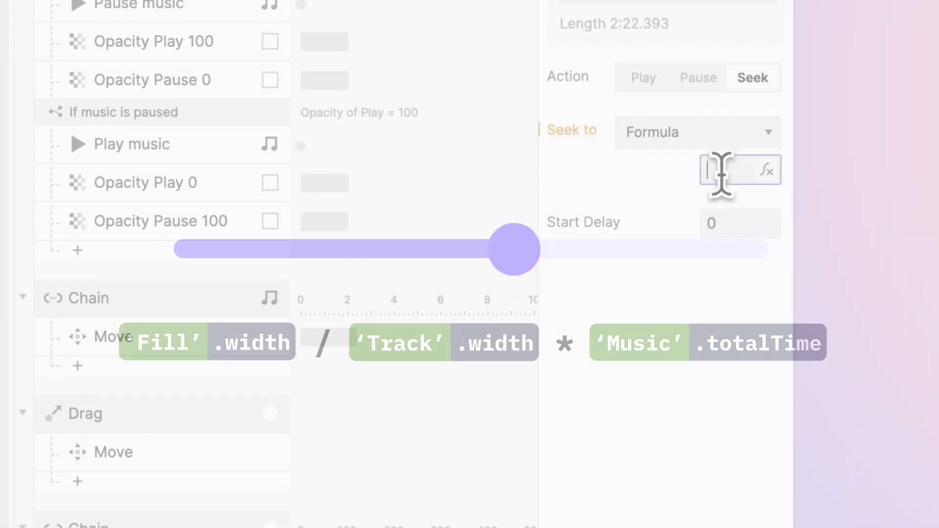
- Begin the seek formula with `Fill`.width followed by a division sign
click(740, 170)
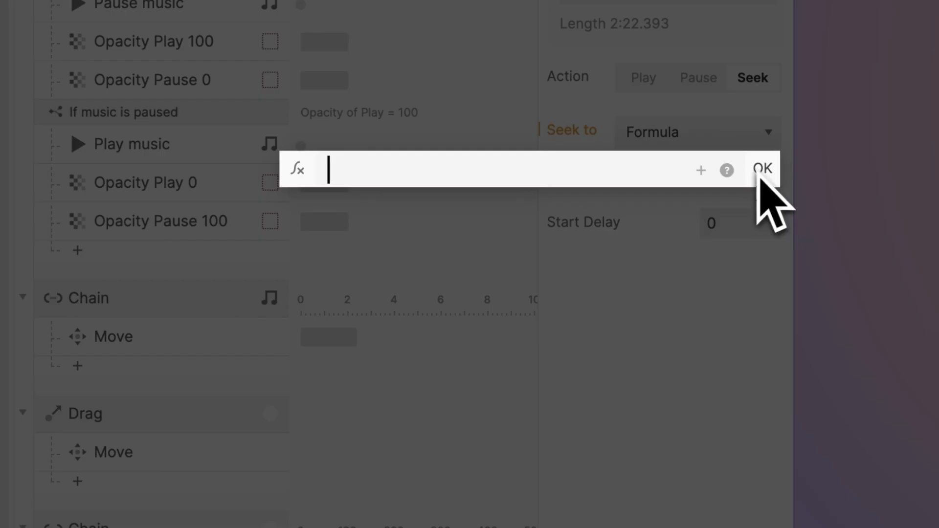
click(700, 169)
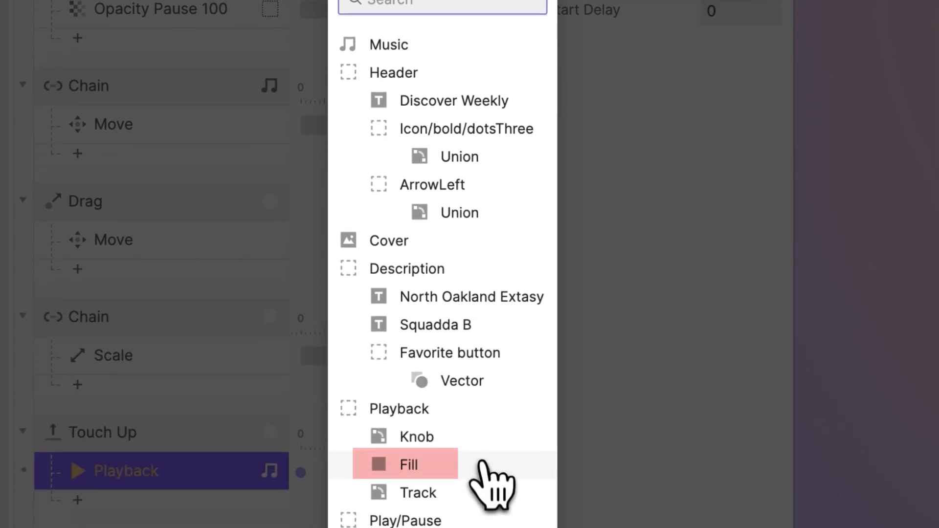
click(407, 464)
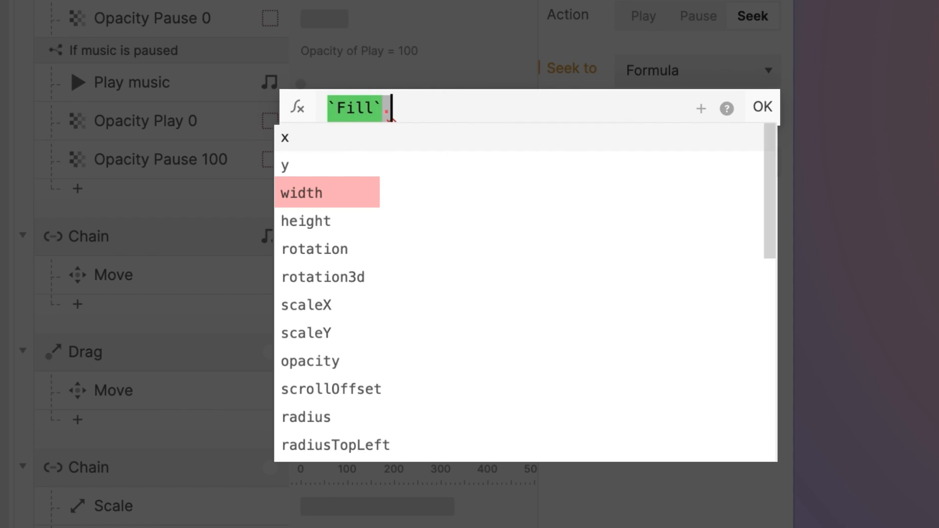
click(302, 193)
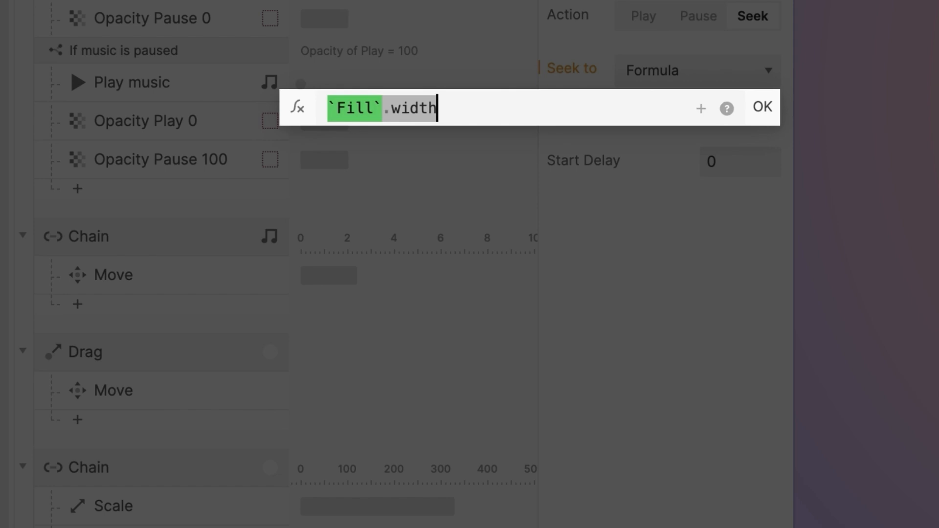
text(/)
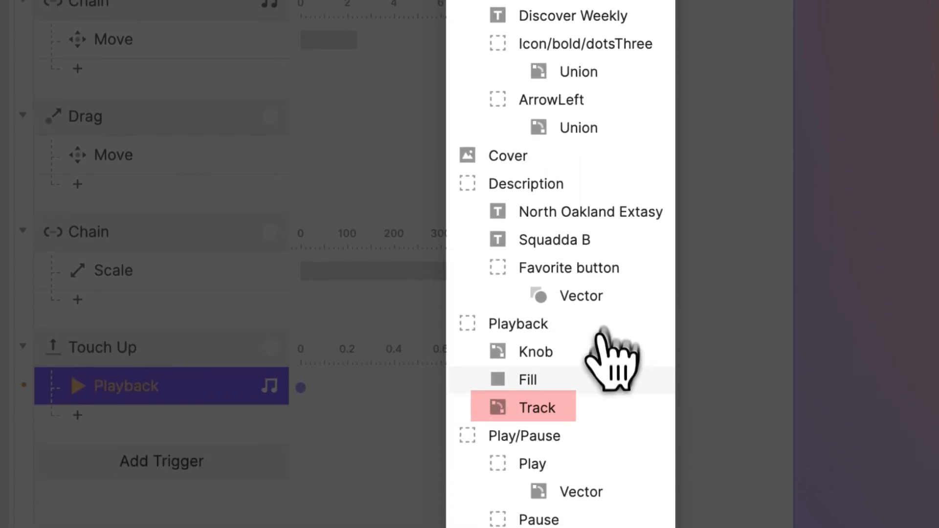
- Complete it as `Fill`.width/`Track`.width*`Music`.totalTime and confirm the formula
click(537, 407)
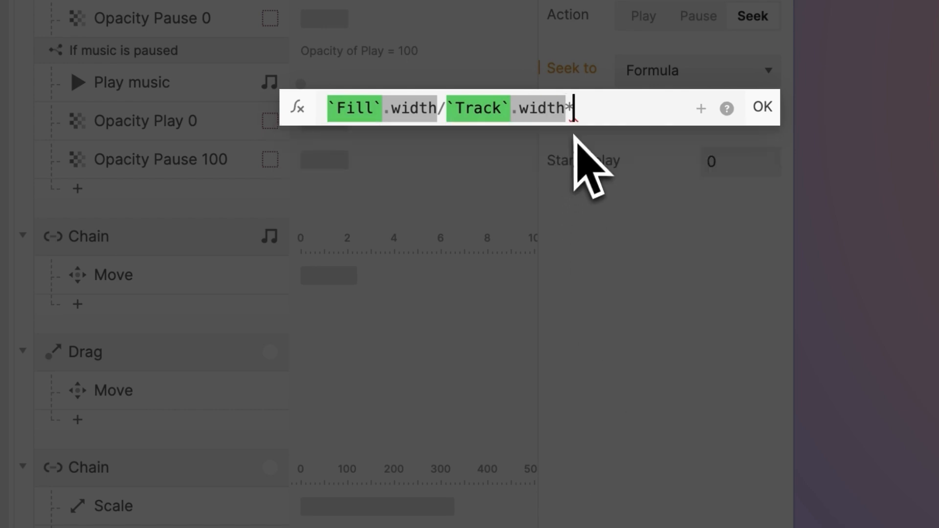
text(`Music`)
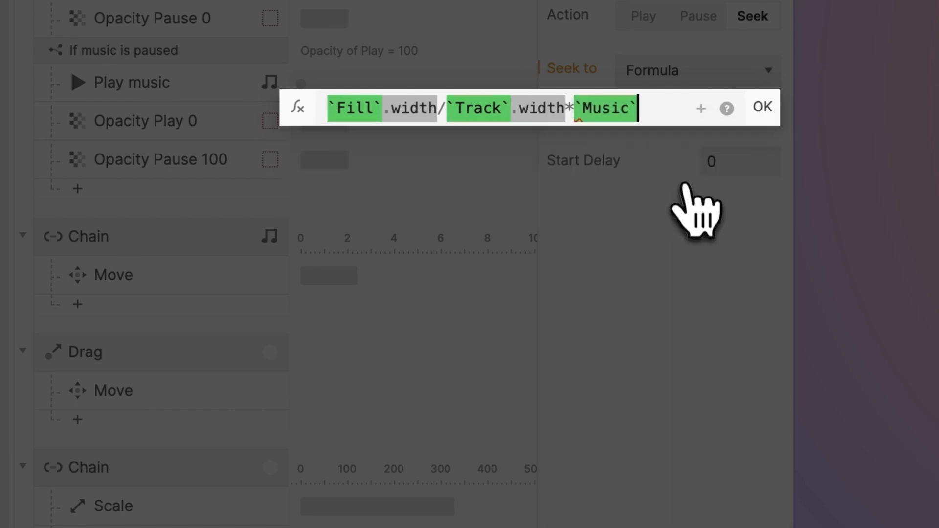
text(.)
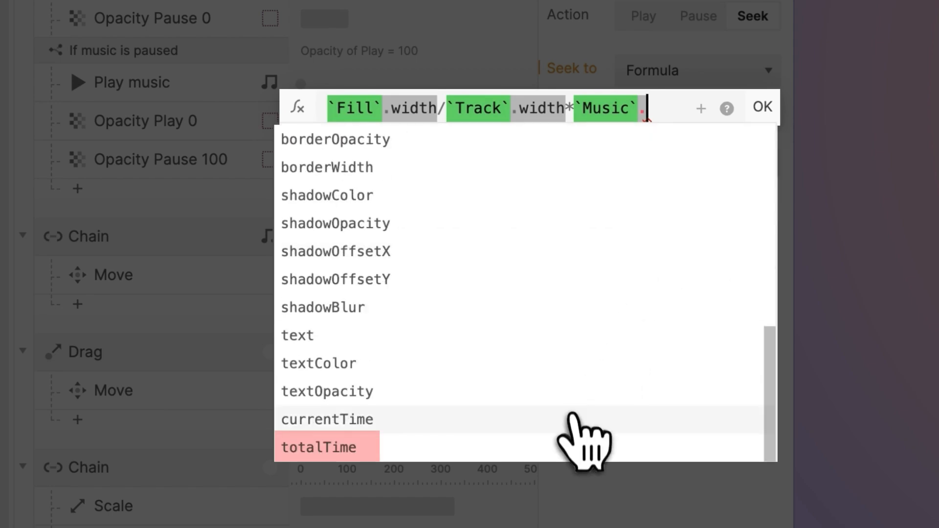
click(318, 447)
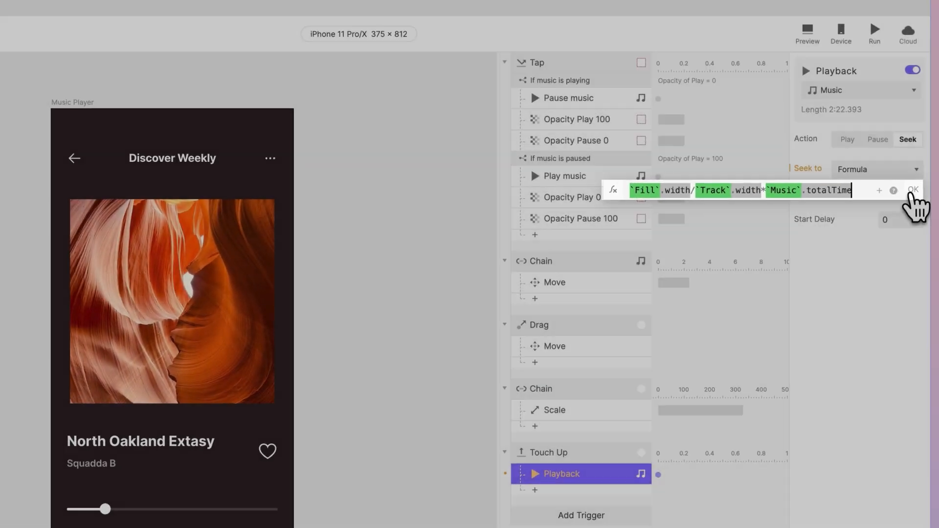
click(912, 190)
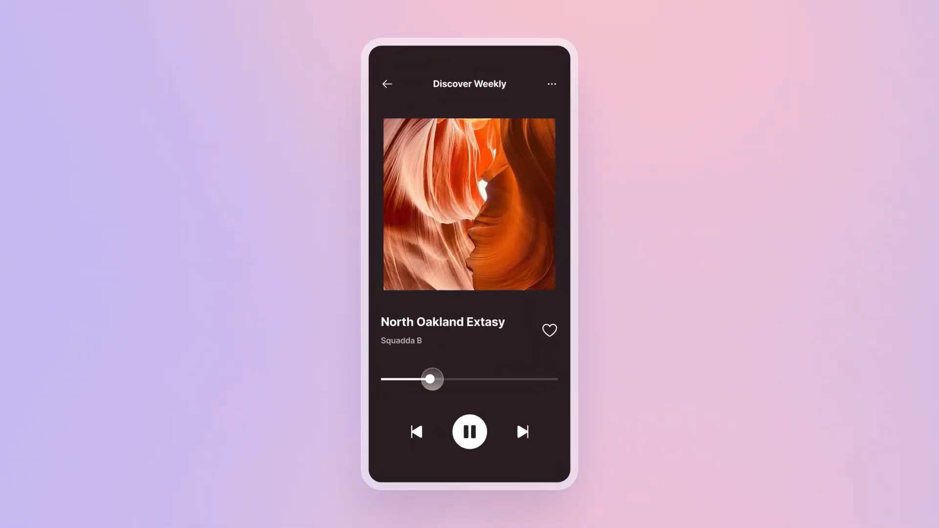
drag(432, 379, 504, 381)
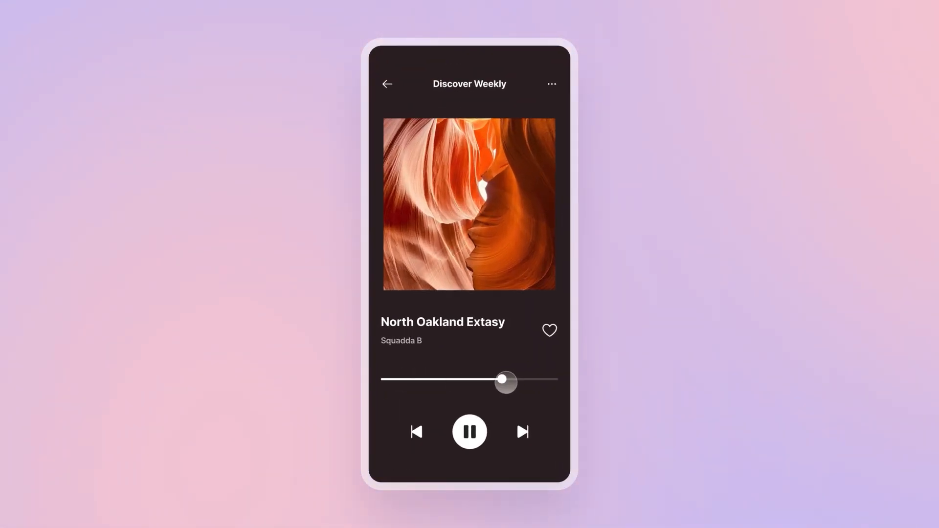
click(469, 432)
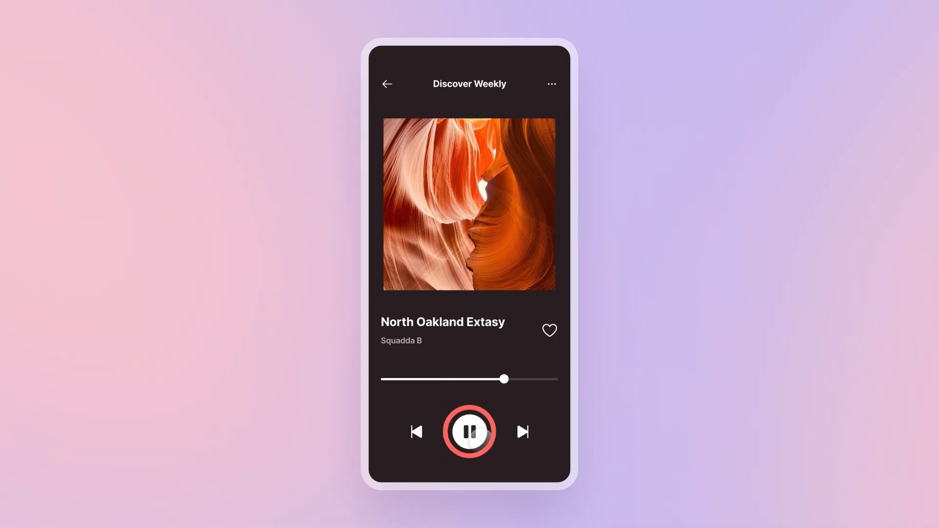
click(469, 431)
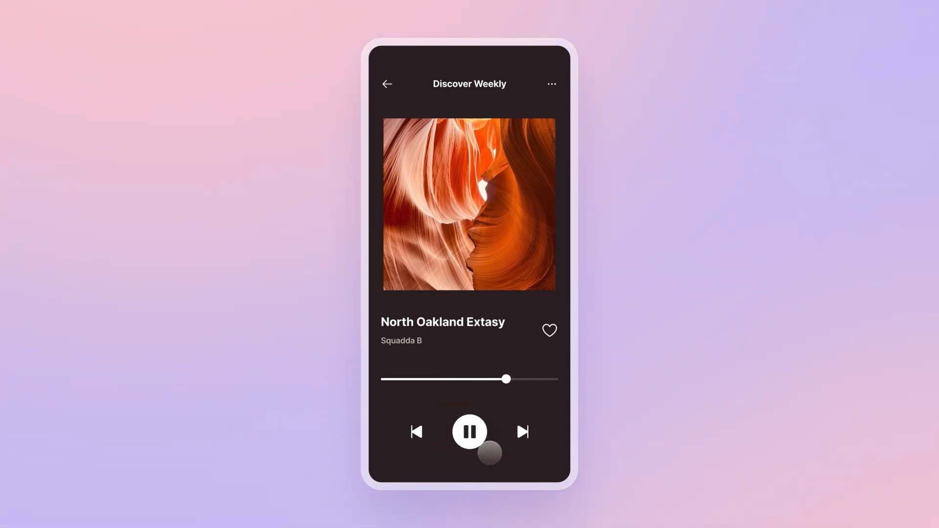